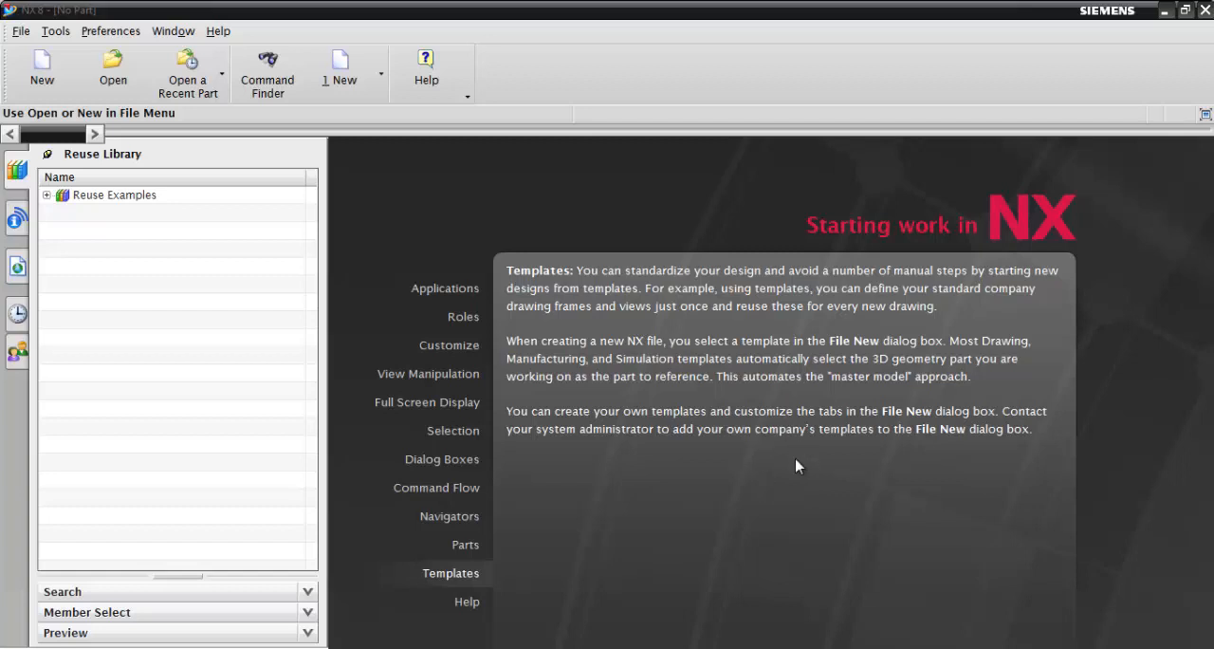
{"action": "mouse_move", "coordinate": [747, 475]}
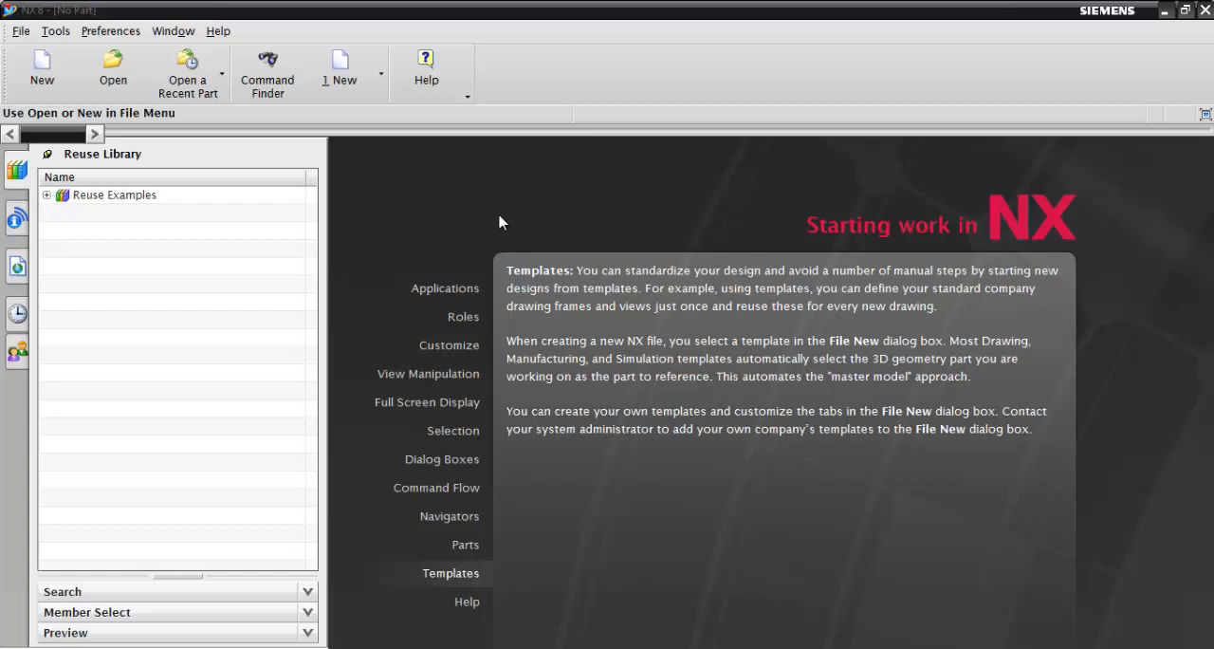
{"action": "mouse_move", "coordinate": [566, 225]}
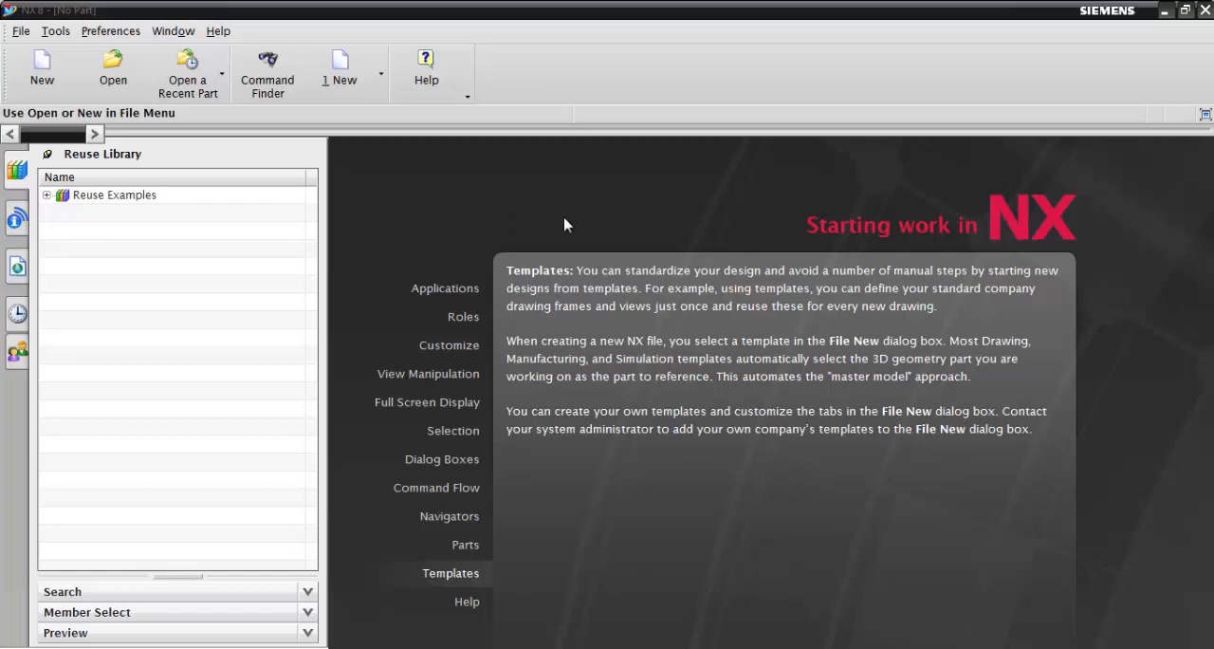
Step: Create model1.prt from the Model template, browsing Inches then Millimeters units
{"action": "left_click", "coordinate": [41, 69]}
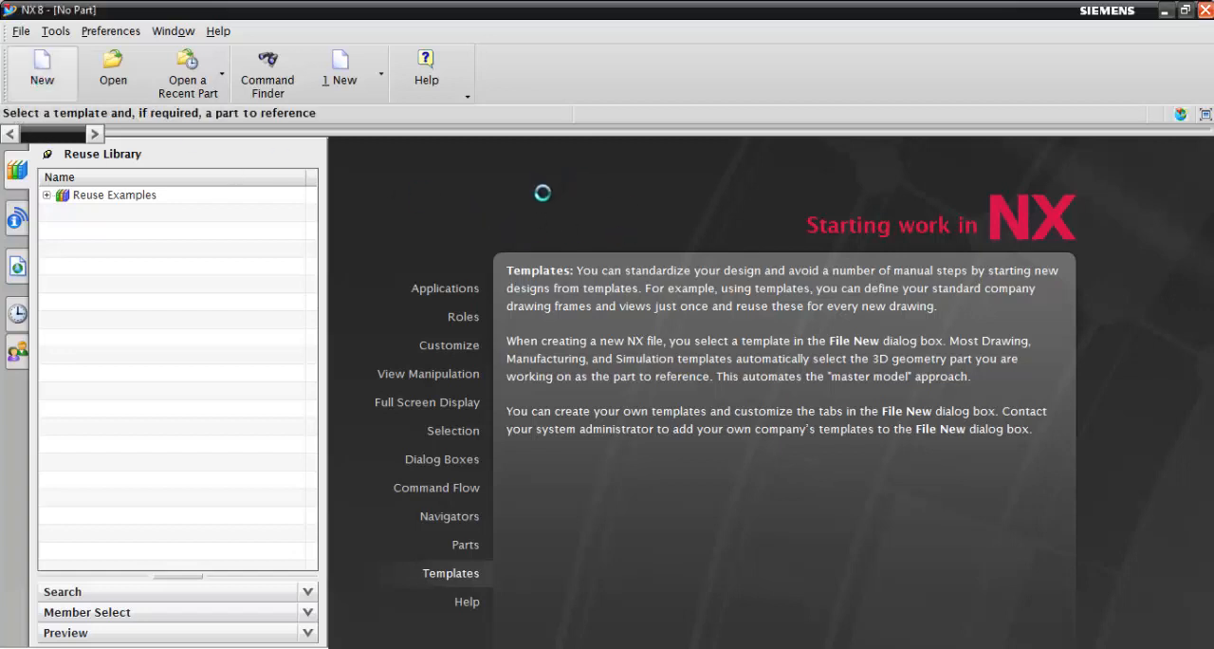
{"action": "left_click", "coordinate": [40, 71]}
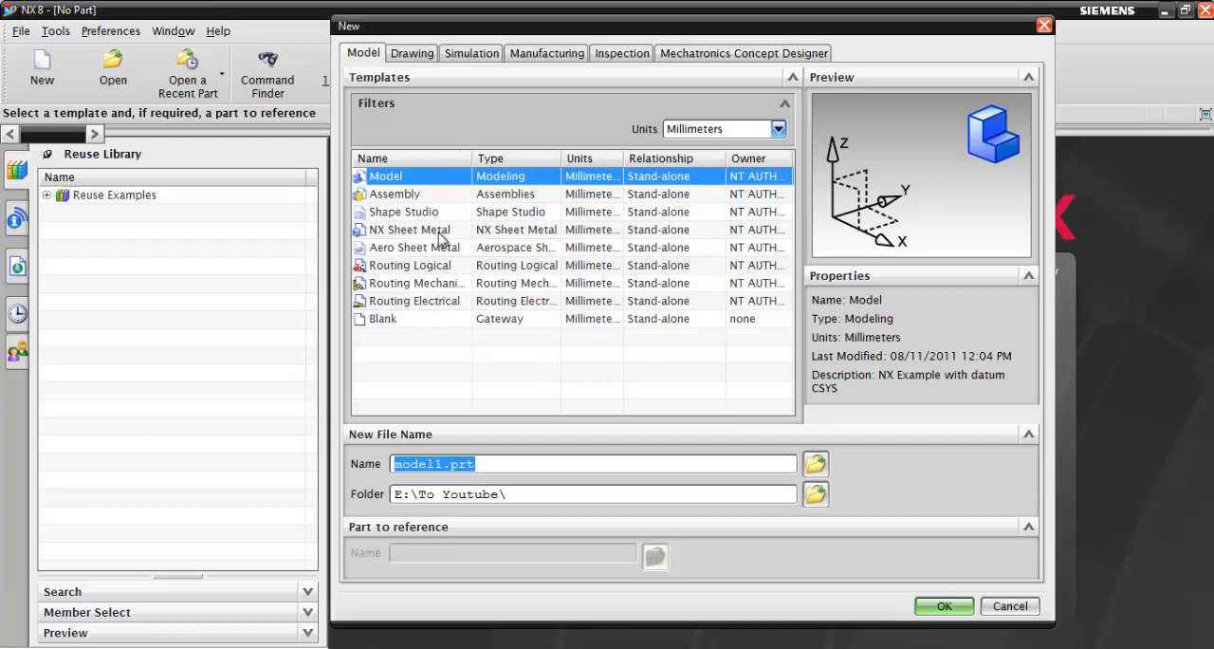
{"action": "mouse_move", "coordinate": [588, 156]}
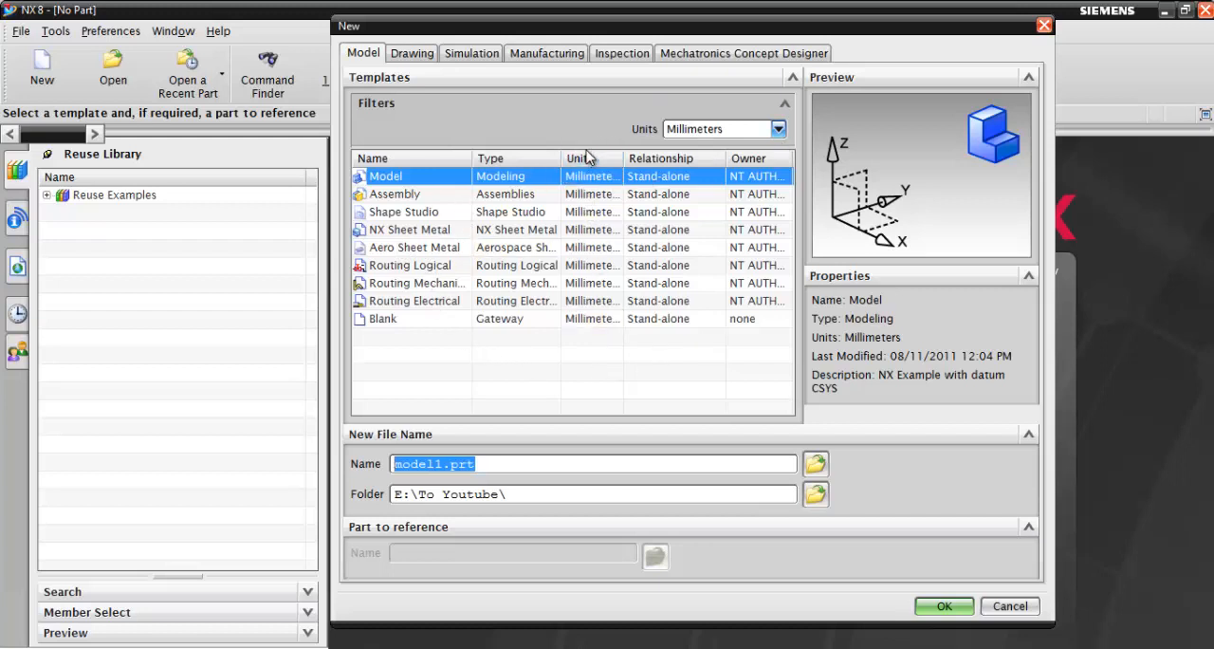
{"action": "left_click", "coordinate": [778, 128]}
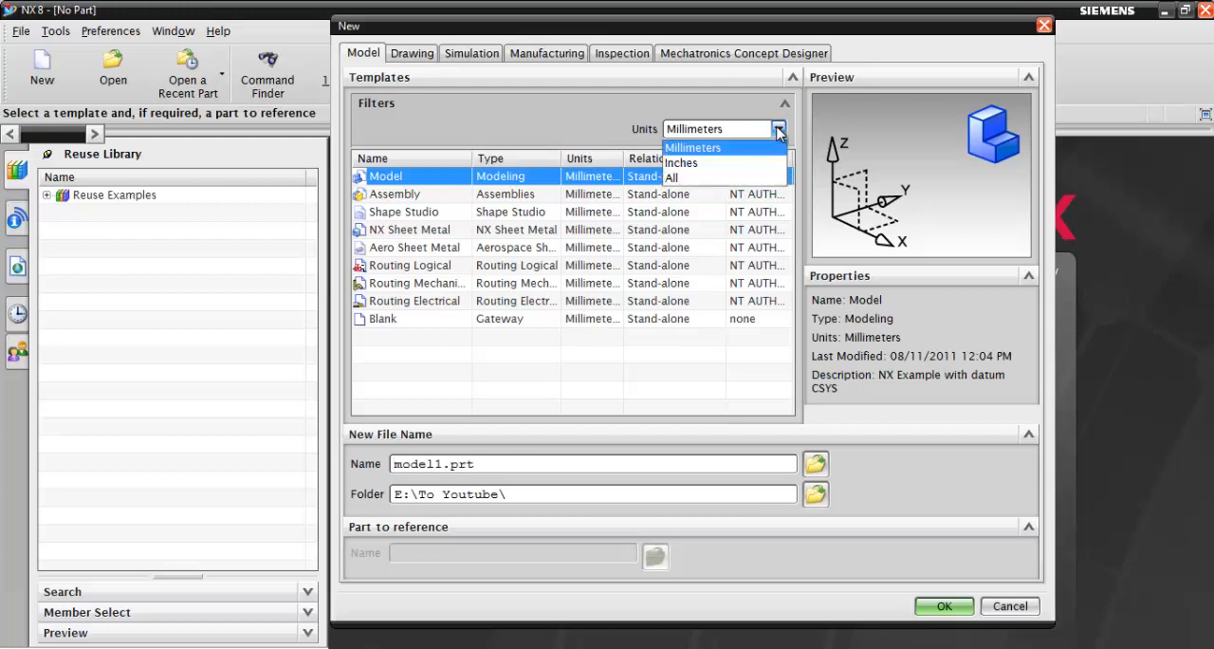
{"action": "left_click", "coordinate": [681, 162]}
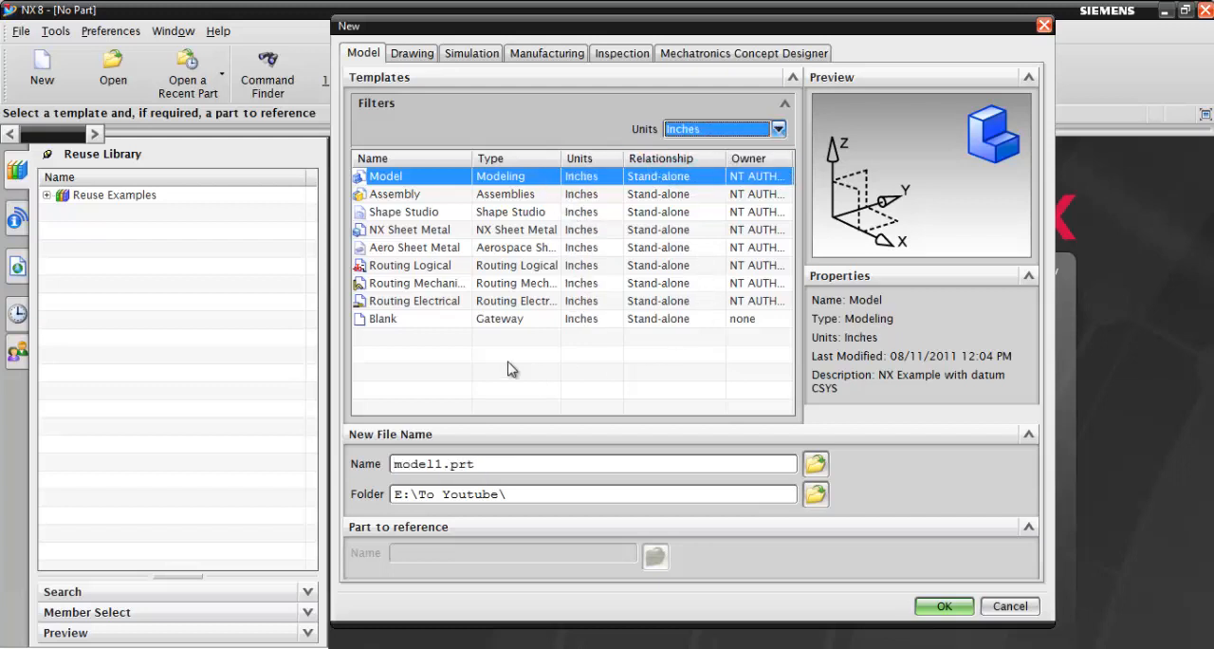
{"action": "mouse_move", "coordinate": [759, 175]}
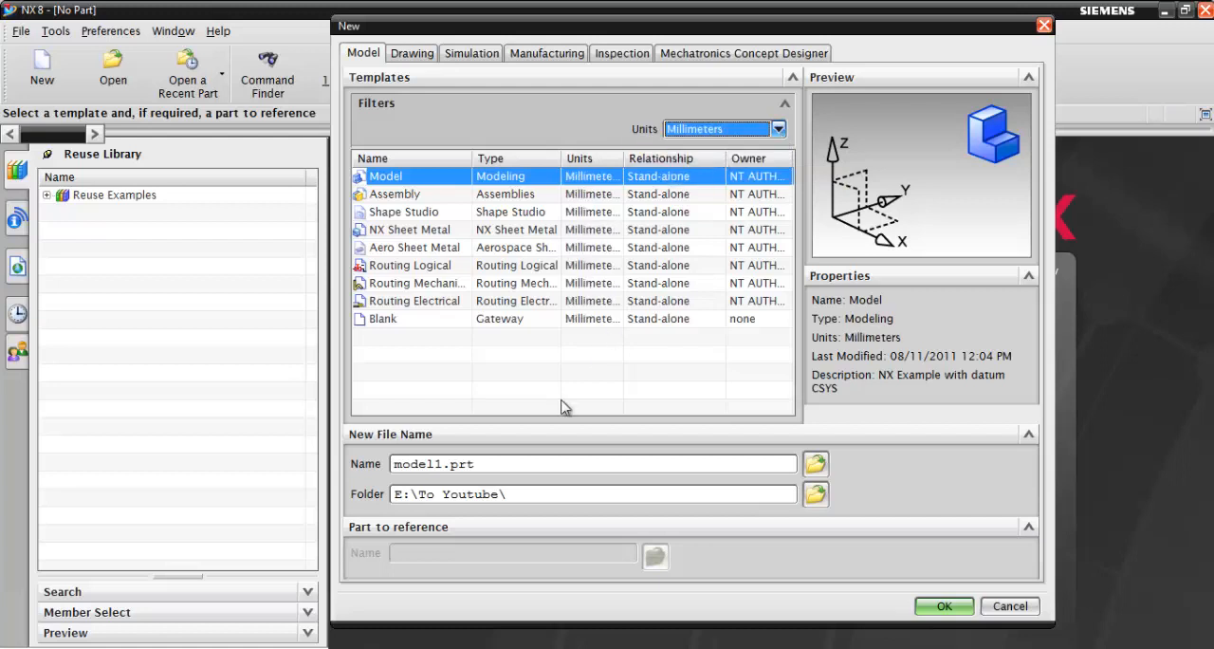
{"action": "mouse_move", "coordinate": [543, 489]}
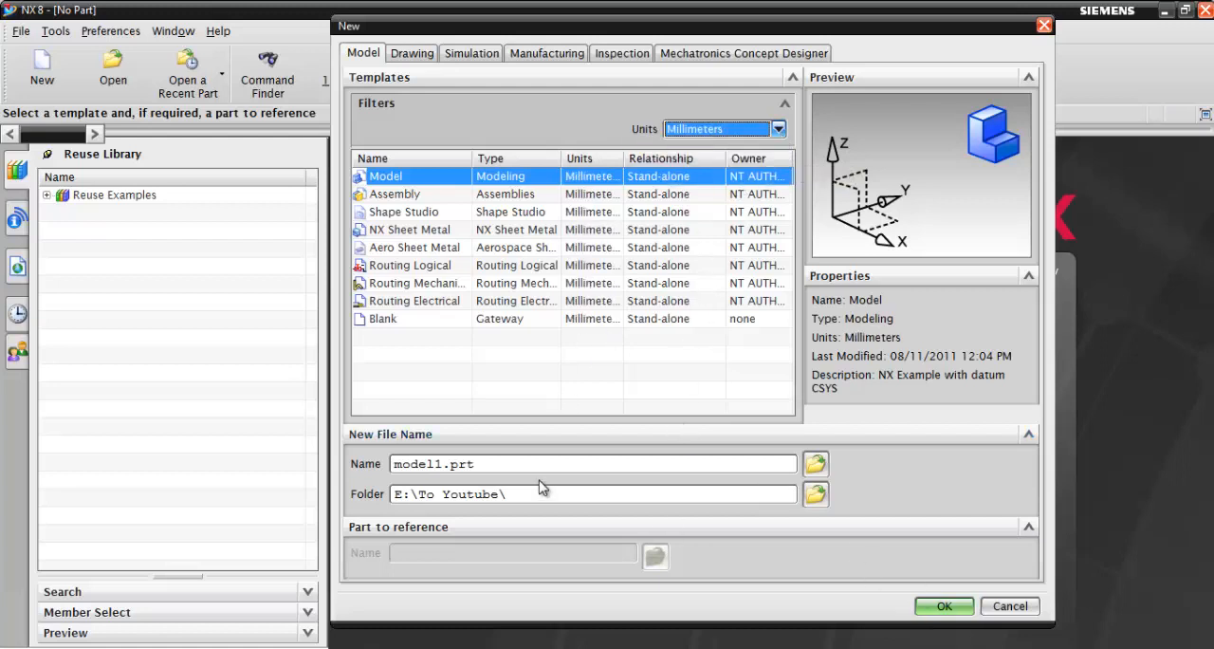
{"action": "left_click", "coordinate": [943, 606]}
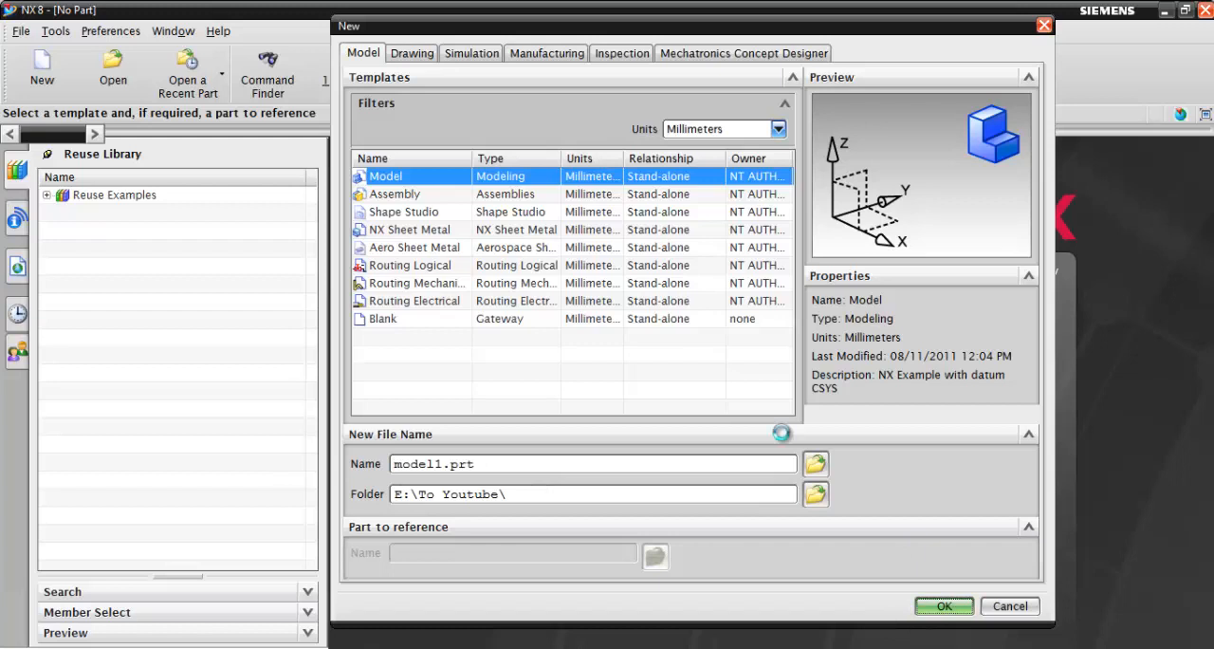
{"action": "left_click", "coordinate": [943, 606]}
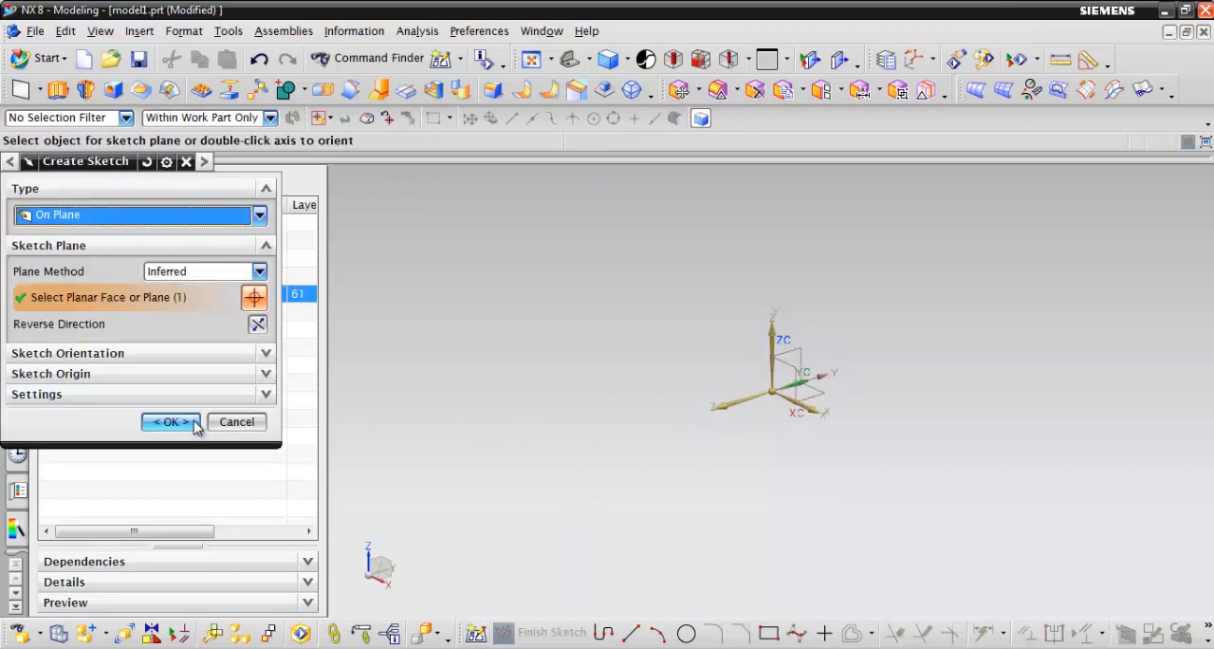
Step: Sketch an origin-centred circle of 50.8 mm diameter on the inferred plane, then finish
{"action": "left_click", "coordinate": [170, 421]}
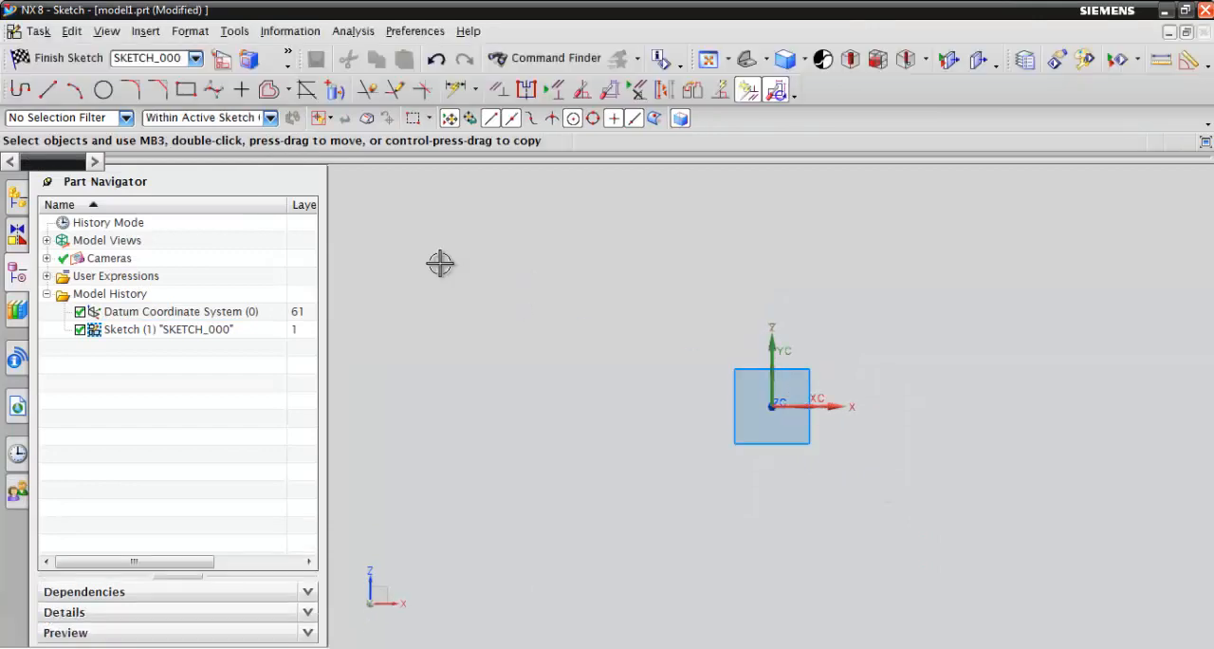
{"action": "left_click", "coordinate": [102, 89]}
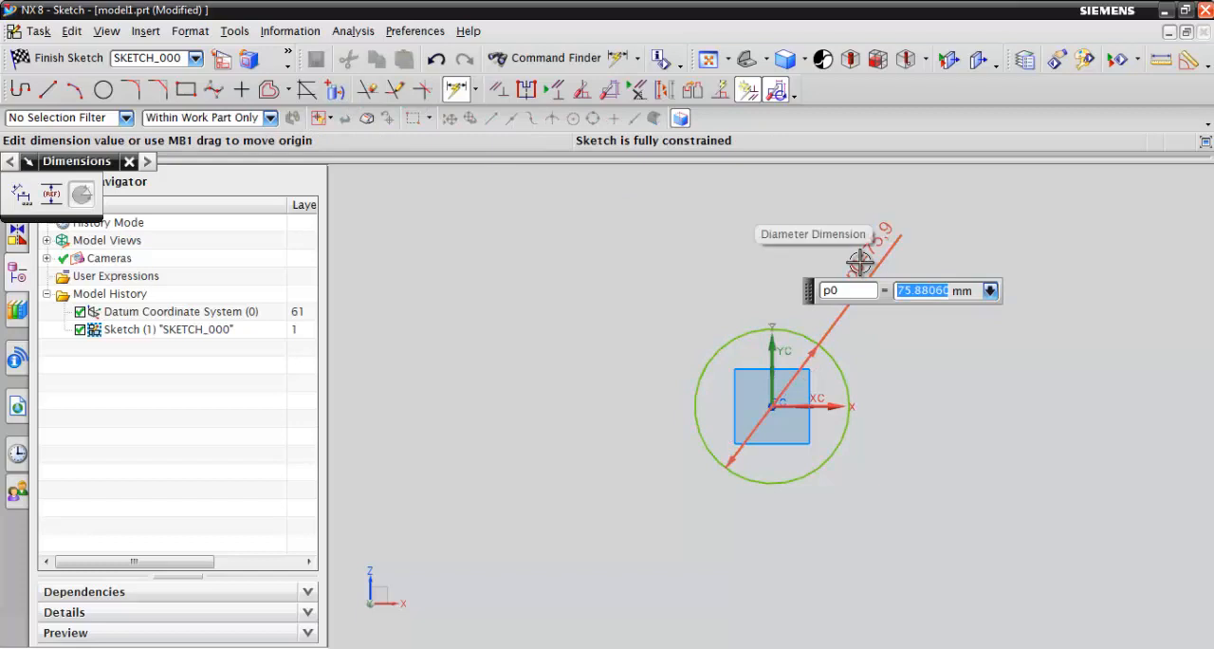
{"action": "type", "text": "50.8"}
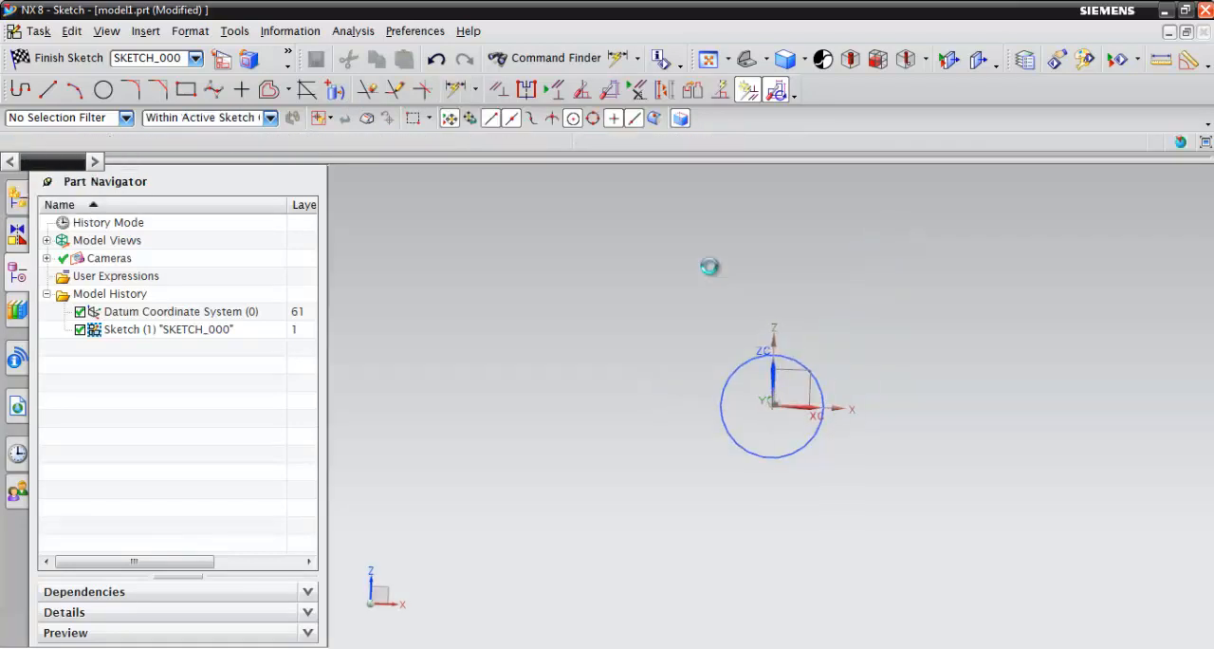
{"action": "left_click", "coordinate": [55, 57]}
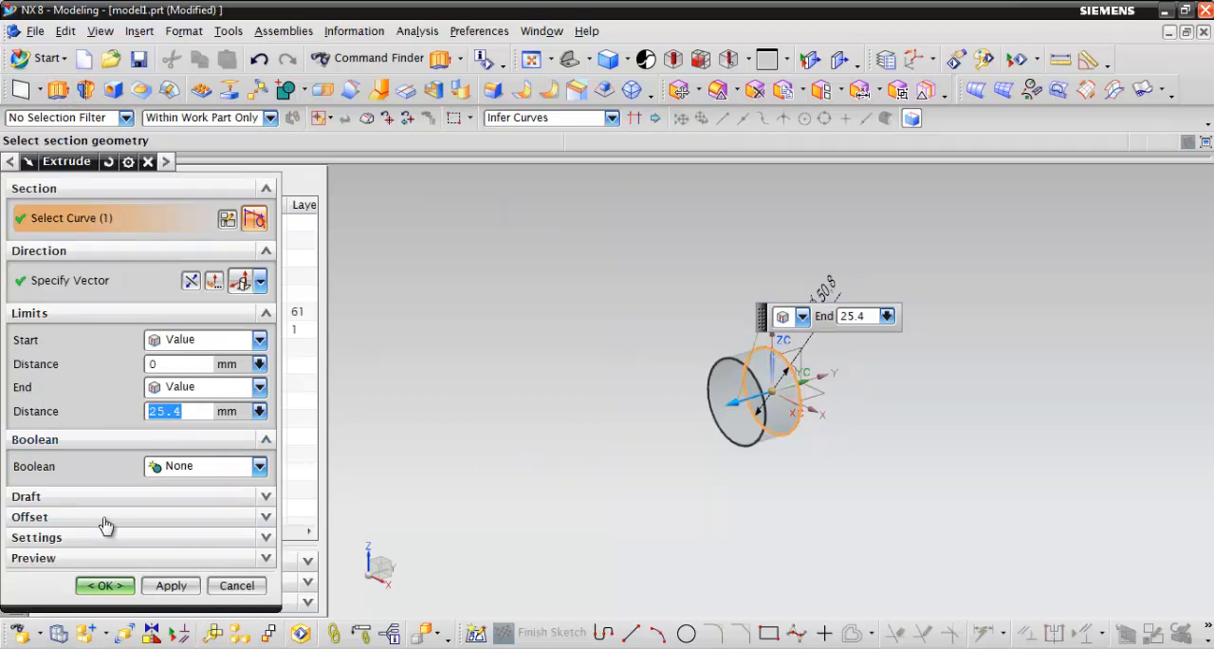
Step: Extrude the circle sketch to an end distance of 25.4 mm
{"action": "left_click", "coordinate": [105, 585]}
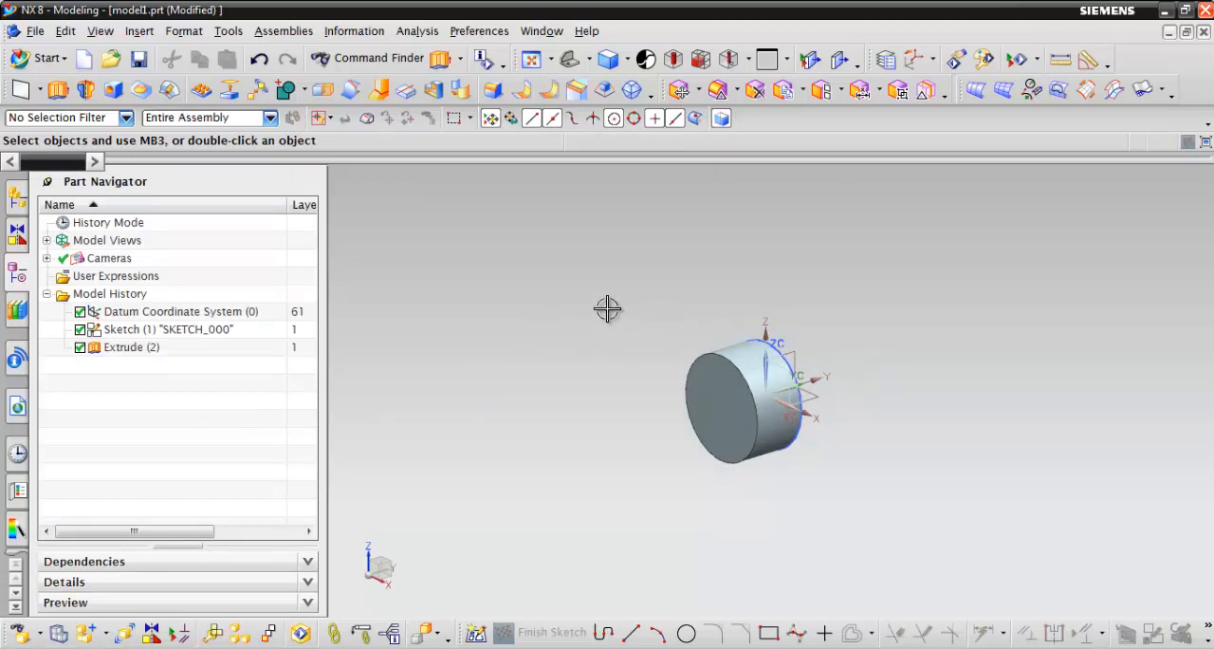
{"action": "mouse_move", "coordinate": [503, 275]}
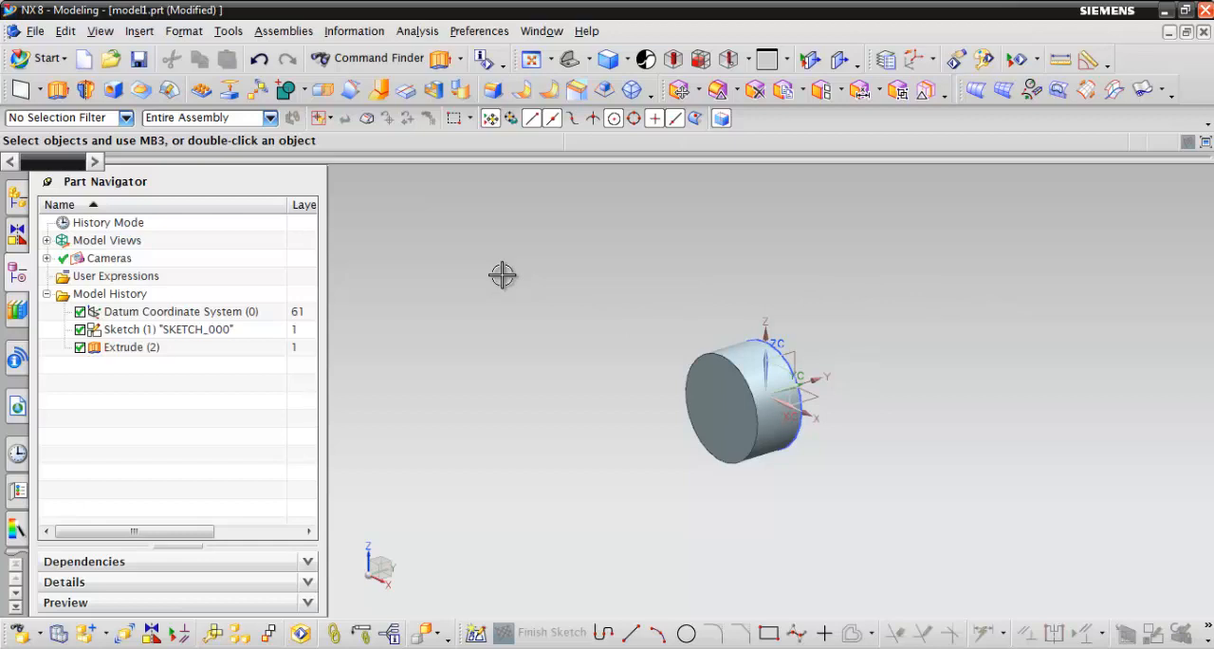
{"action": "left_click", "coordinate": [416, 31]}
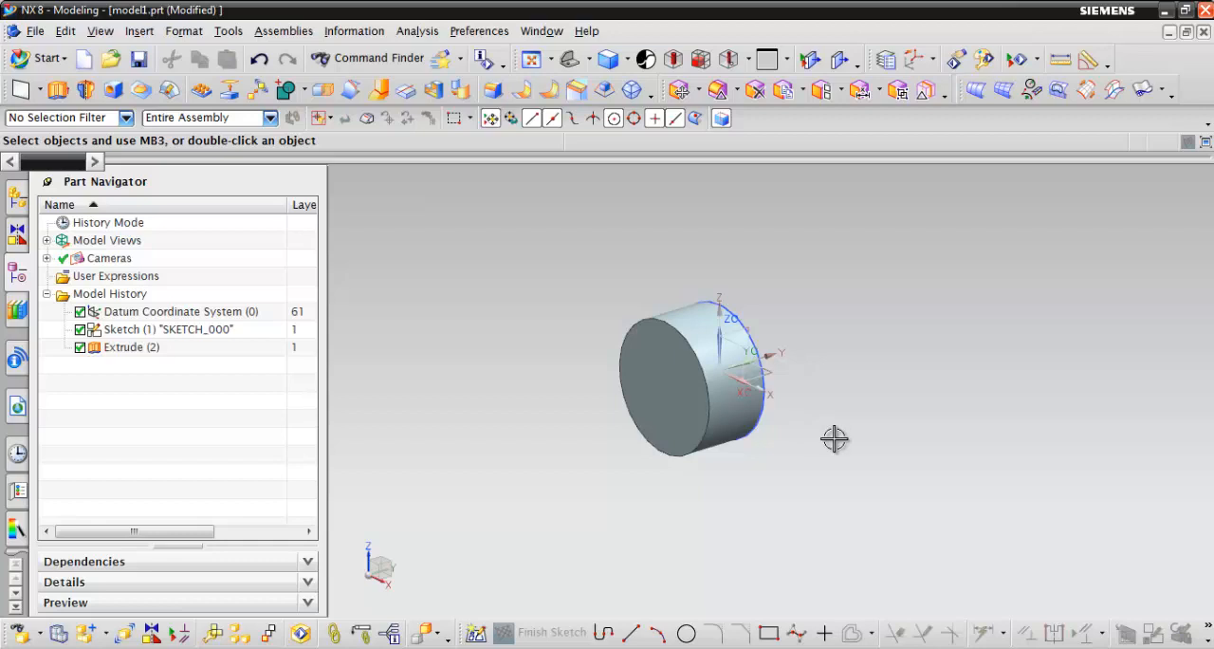
{"action": "mouse_move", "coordinate": [678, 292]}
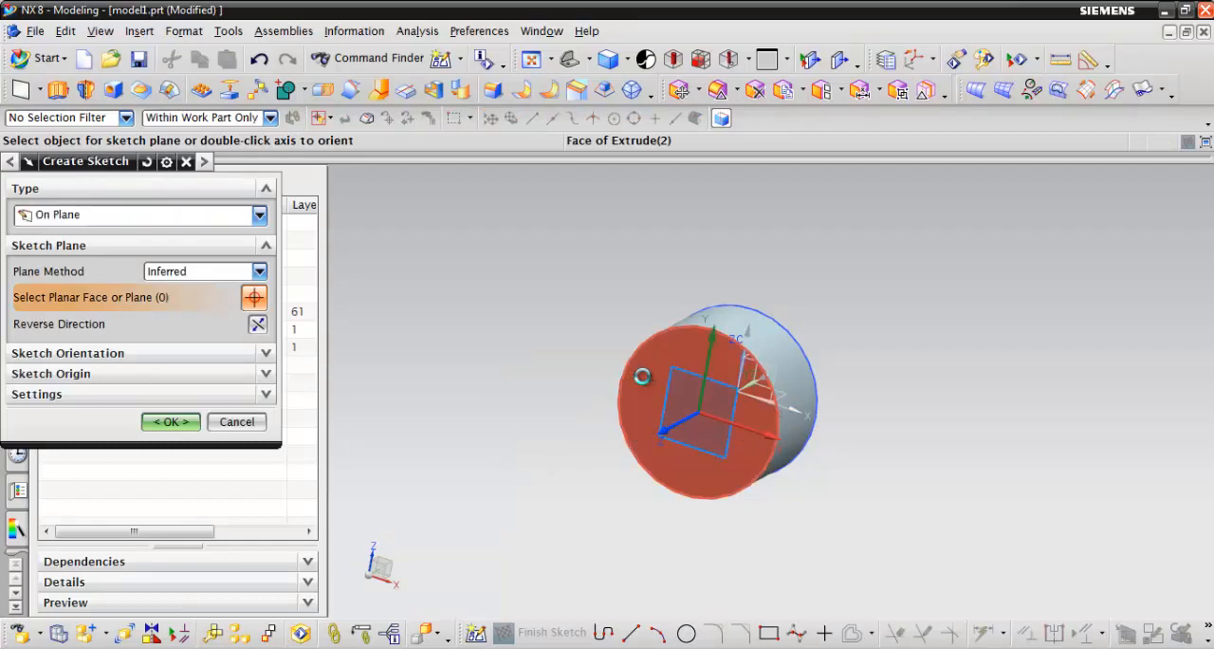
Step: Sketch a circle on the cylinder's end face and set its diameter to 1 in
{"action": "left_click", "coordinate": [171, 421]}
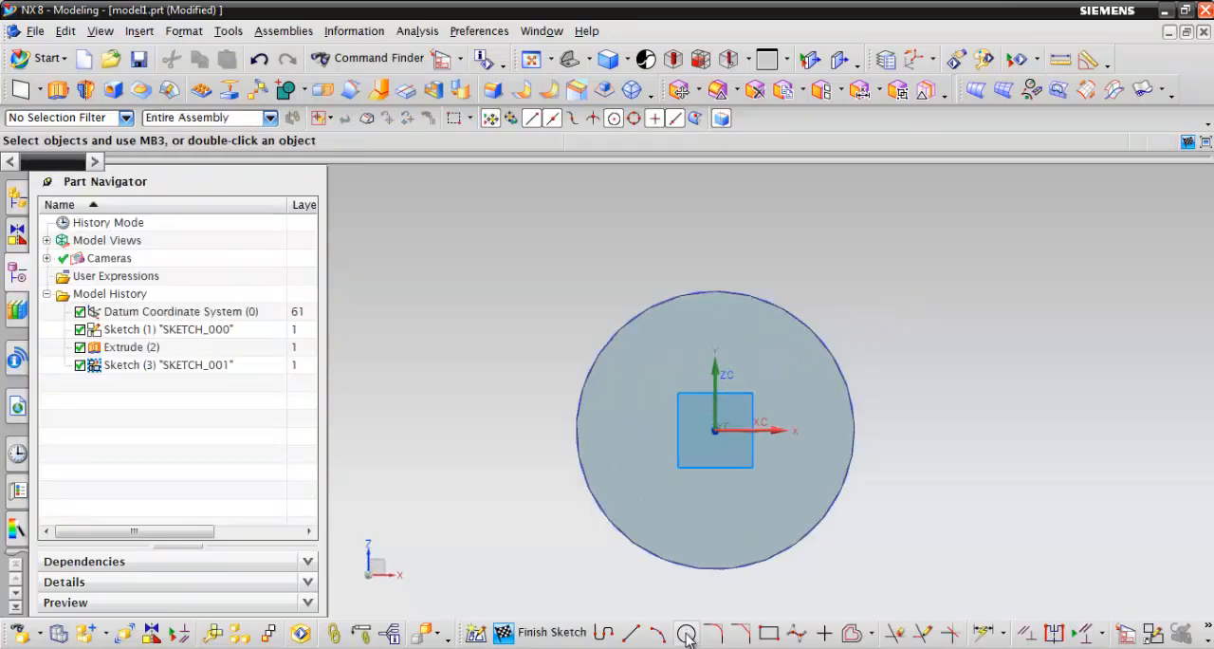
{"action": "left_click", "coordinate": [686, 633]}
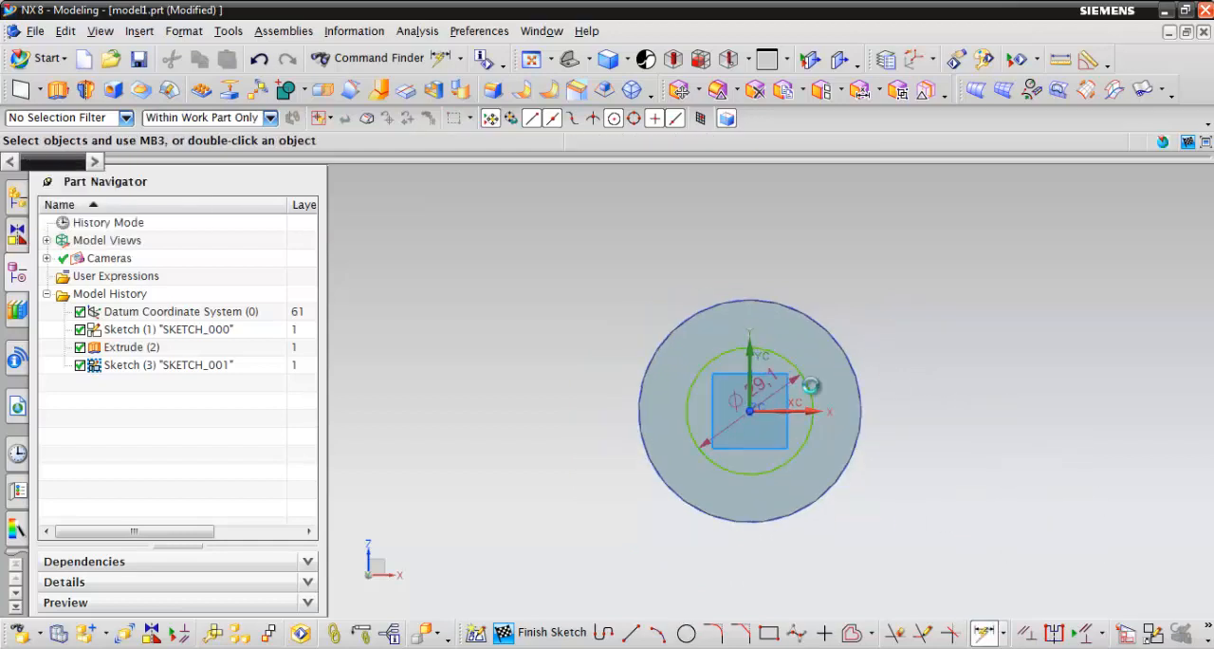
{"action": "left_click", "coordinate": [811, 384]}
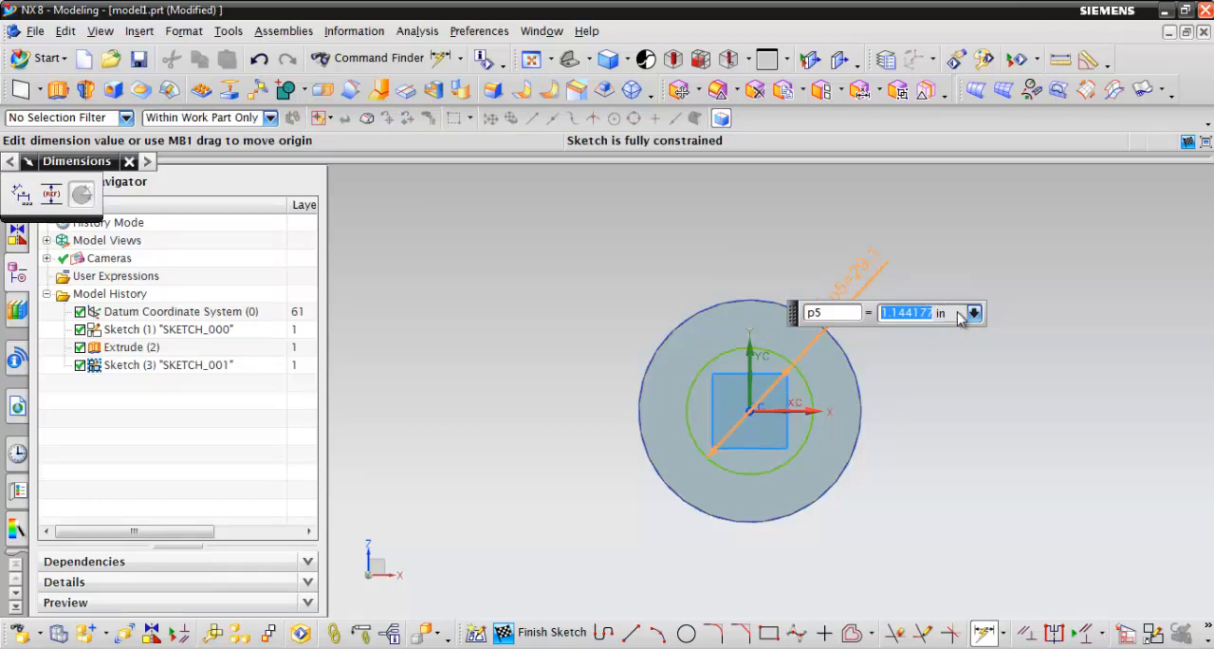
{"action": "type", "text": "1"}
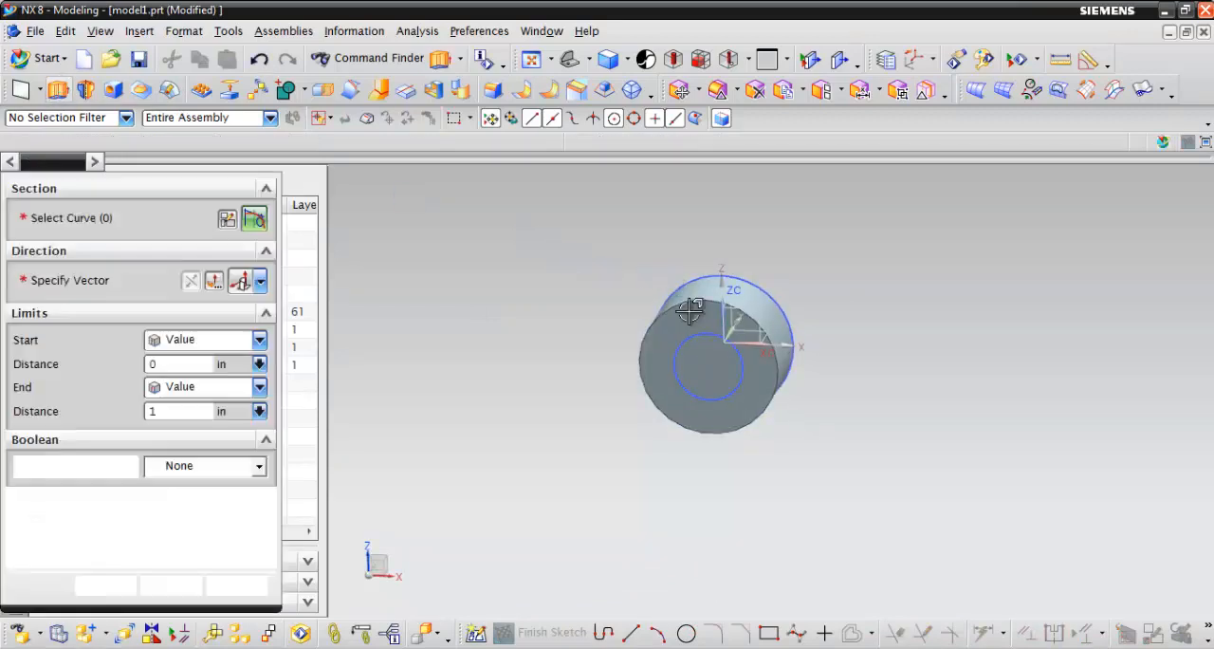
Step: Extrude the small circle 1 in, then right-click the feature in the Part Navigator
{"action": "left_click", "coordinate": [706, 370]}
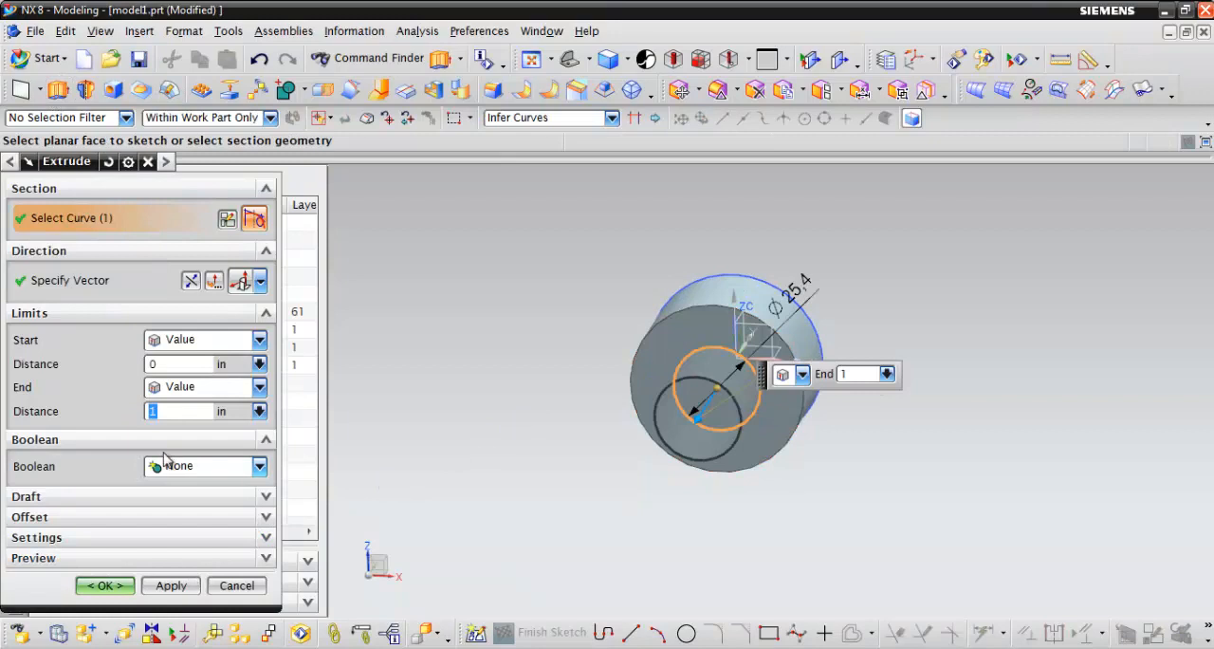
{"action": "left_click", "coordinate": [105, 585]}
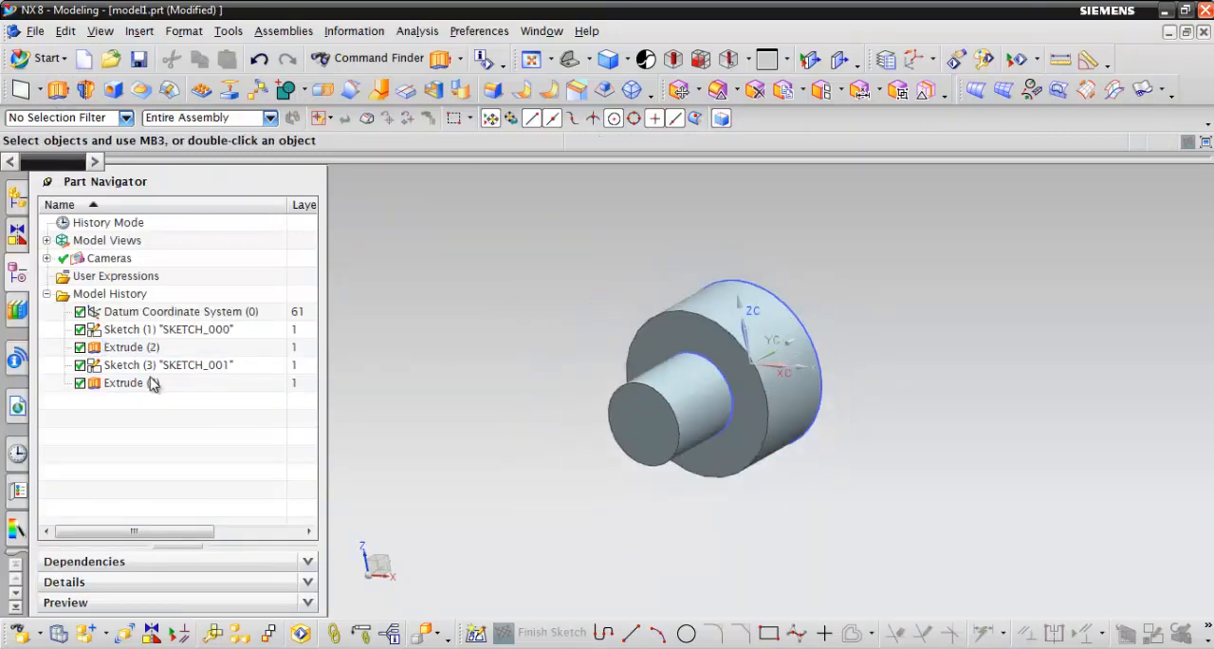
{"action": "right_click", "coordinate": [168, 364]}
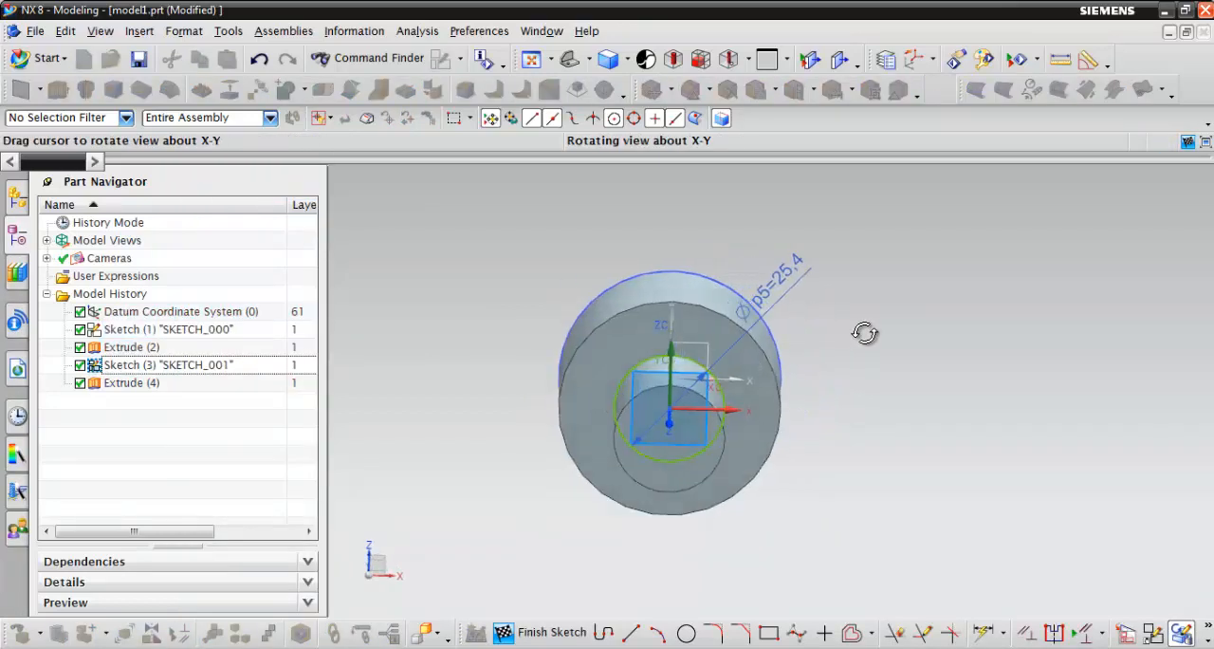
{"action": "left_click_drag", "start_coordinate": [865, 332], "coordinate": [796, 309]}
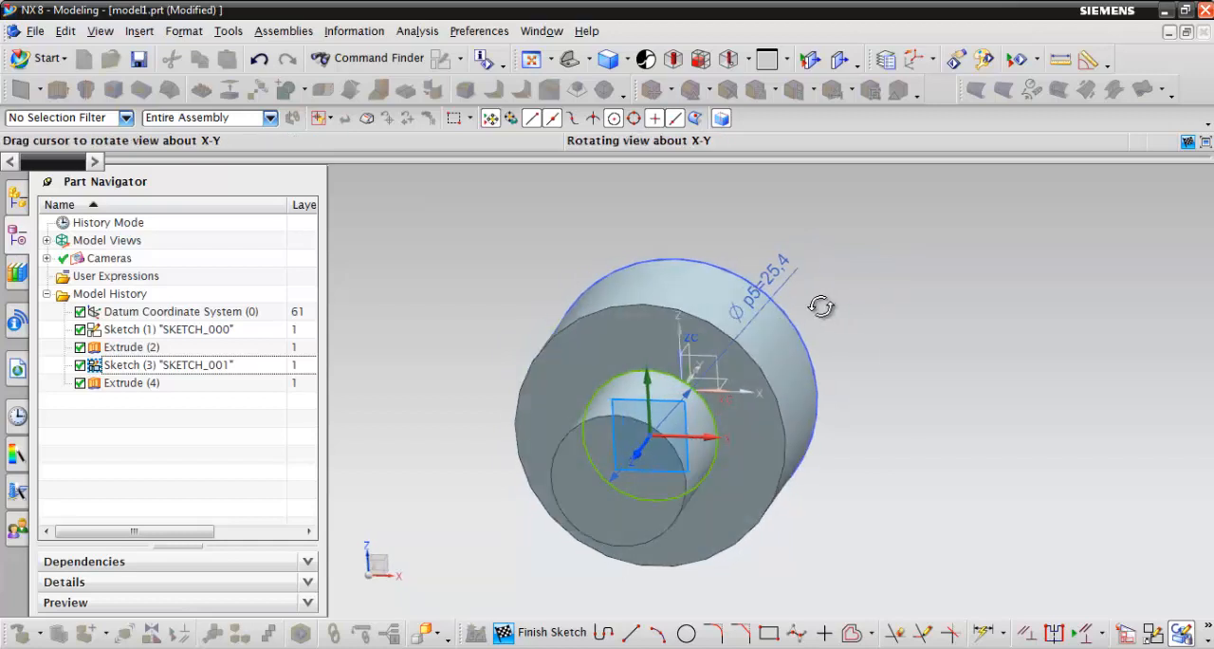
{"action": "left_click_drag", "start_coordinate": [821, 306], "coordinate": [887, 302]}
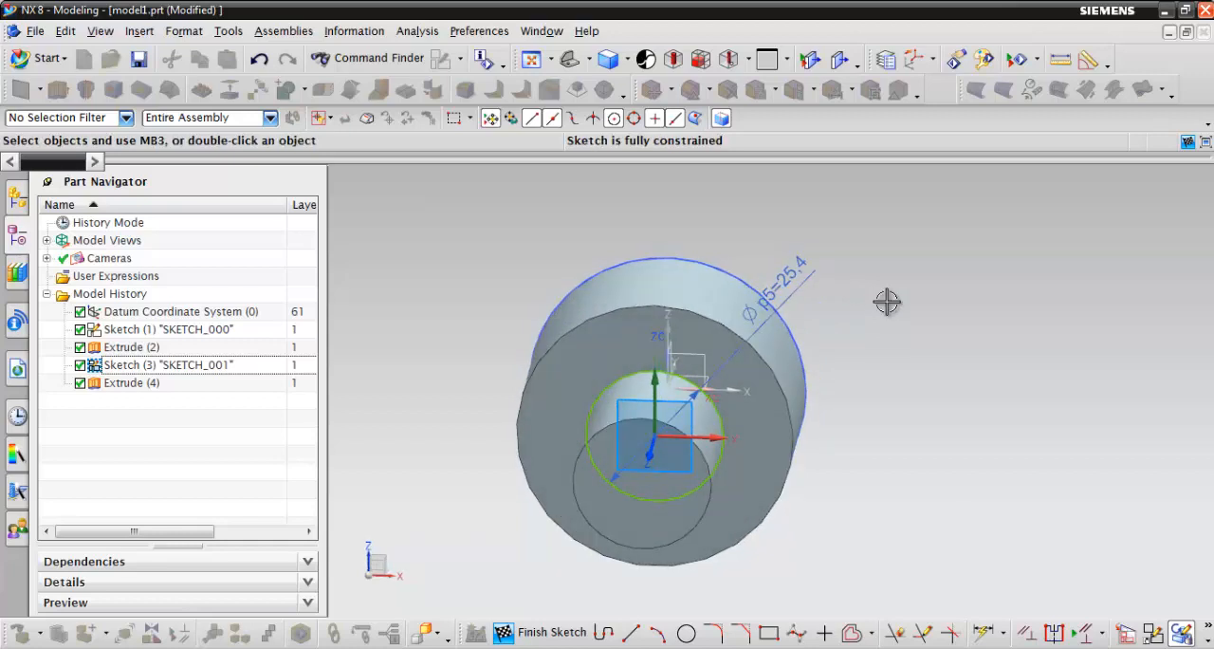